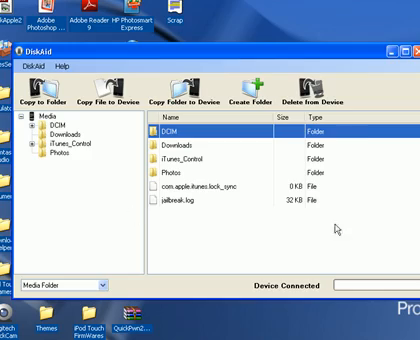
pyautogui.moveTo(260, 152)
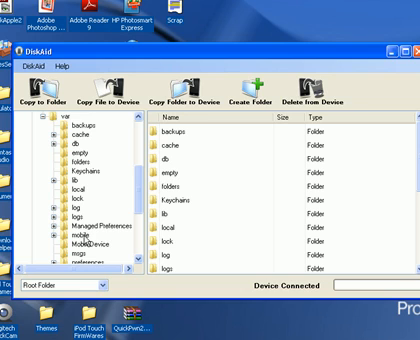
pyautogui.moveTo(88, 242)
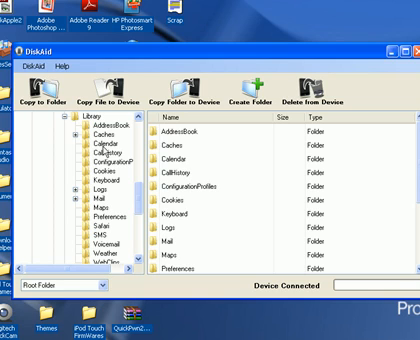
pyautogui.moveTo(108, 136)
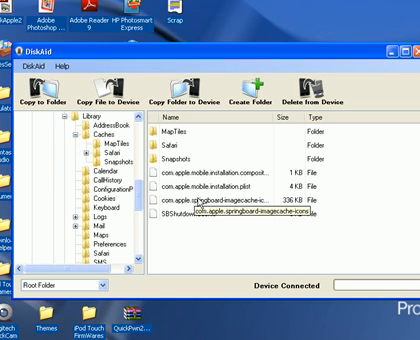
# Select com.apple.mobile.installation.plist in the Caches folder for deletion
pyautogui.click(230, 188)
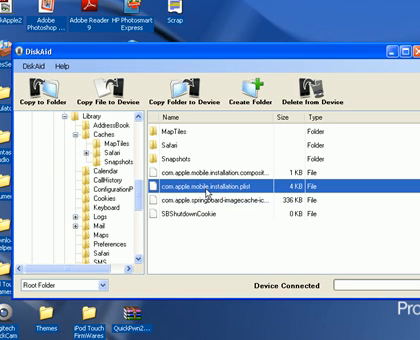
pyautogui.moveTo(198, 198)
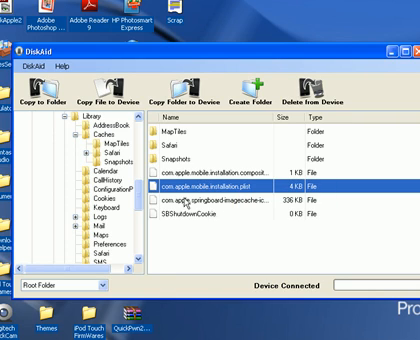
pyautogui.moveTo(246, 192)
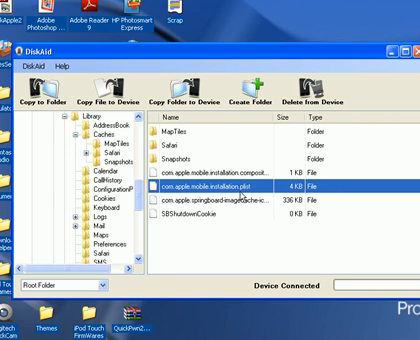